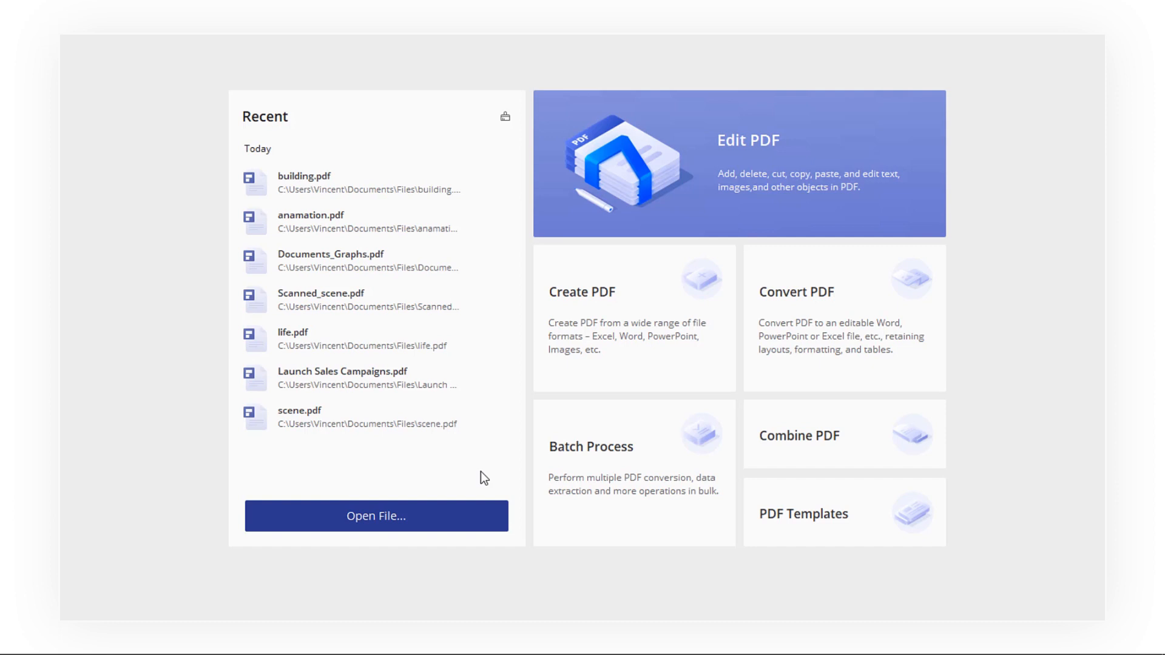
Step: Open building.pdf from the Documents > Files folder
{"action": "left_click", "coordinate": [376, 515]}
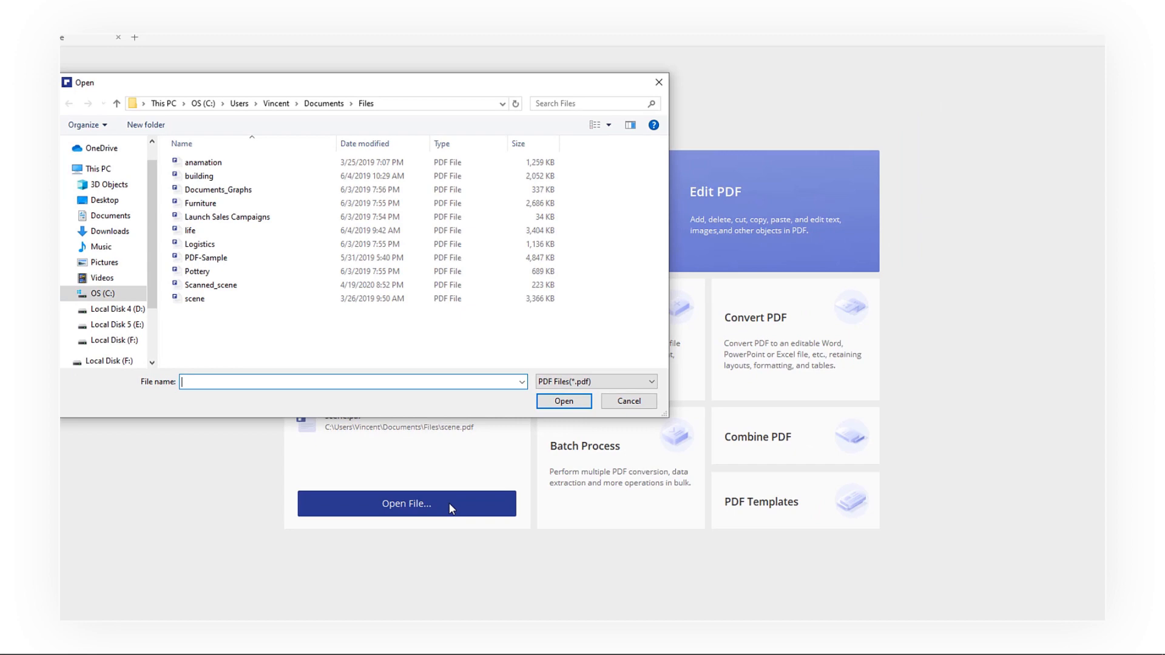
{"action": "double_click", "coordinate": [199, 176]}
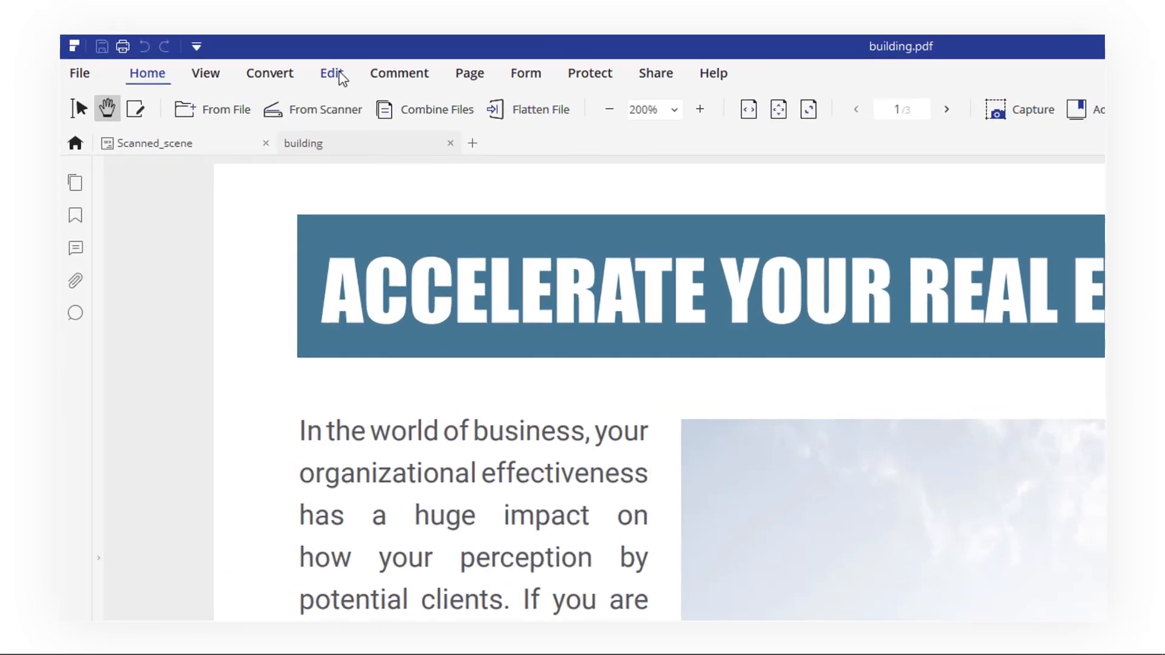
Step: Put building.pdf into Edit mode, then switch to the Scanned_scene document
{"action": "left_click", "coordinate": [331, 73]}
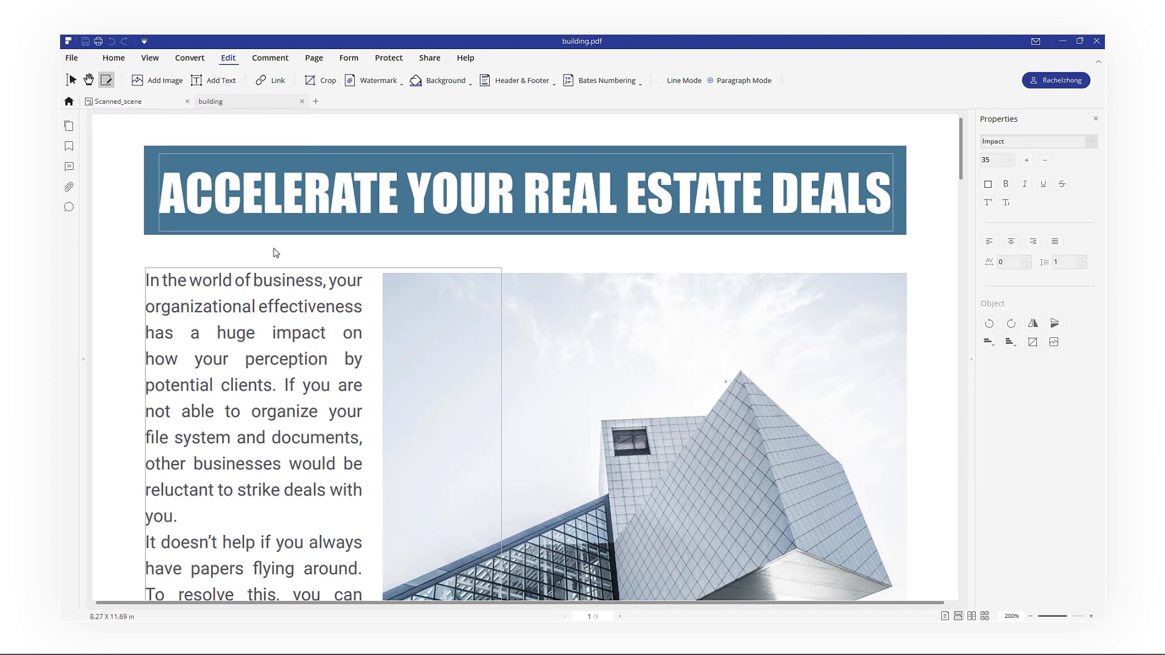
{"action": "left_click", "coordinate": [119, 101]}
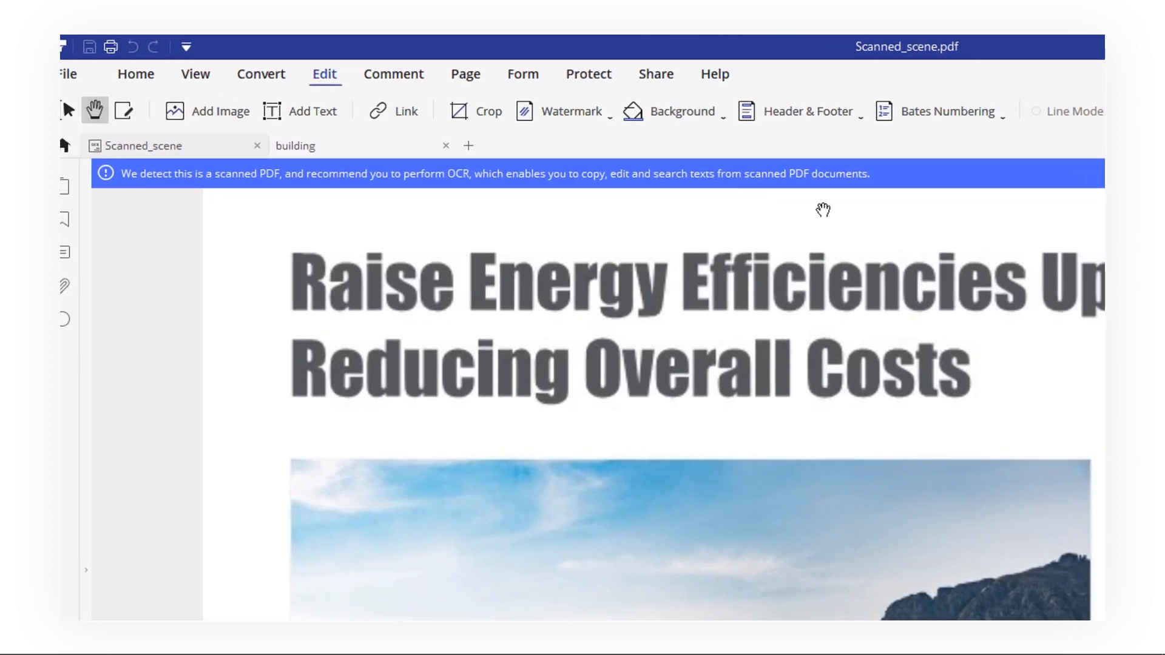
Step: Start OCR for editable text with English as the recognition language
{"action": "left_click", "coordinate": [781, 171]}
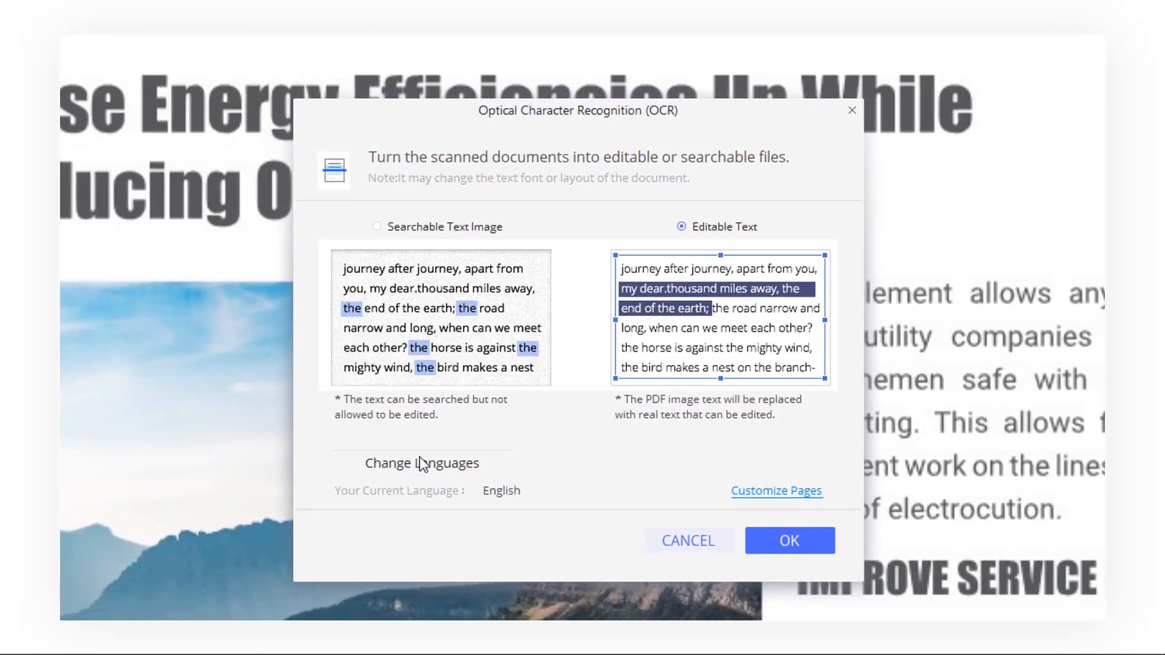
{"action": "left_click", "coordinate": [421, 463]}
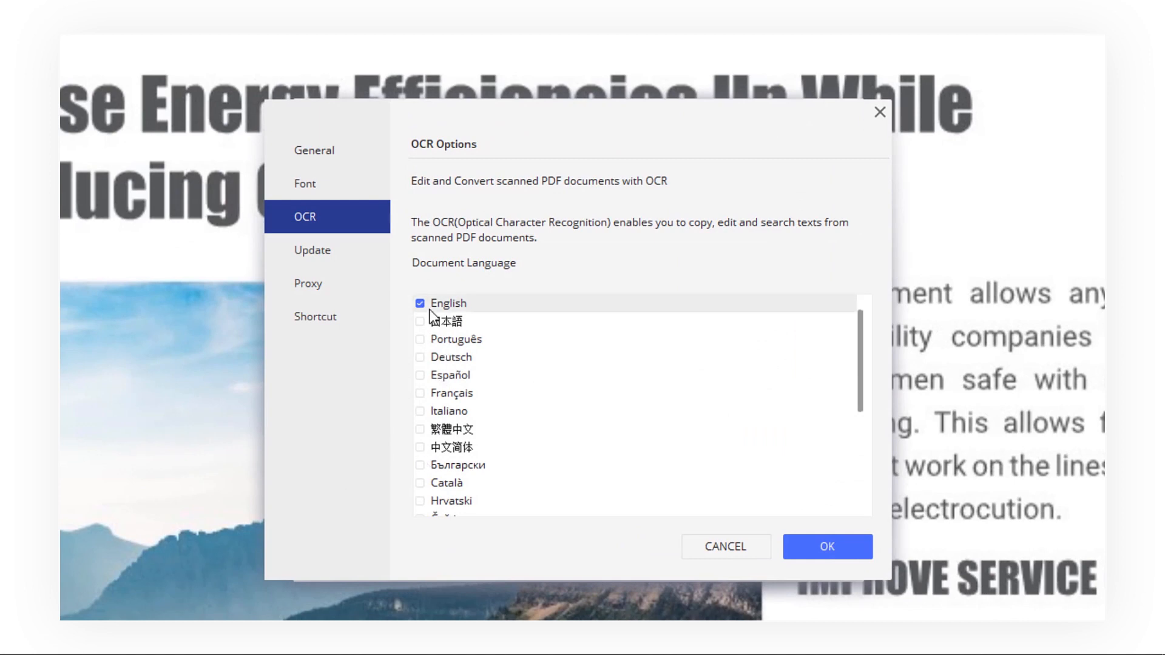
{"action": "mouse_move", "coordinate": [801, 551]}
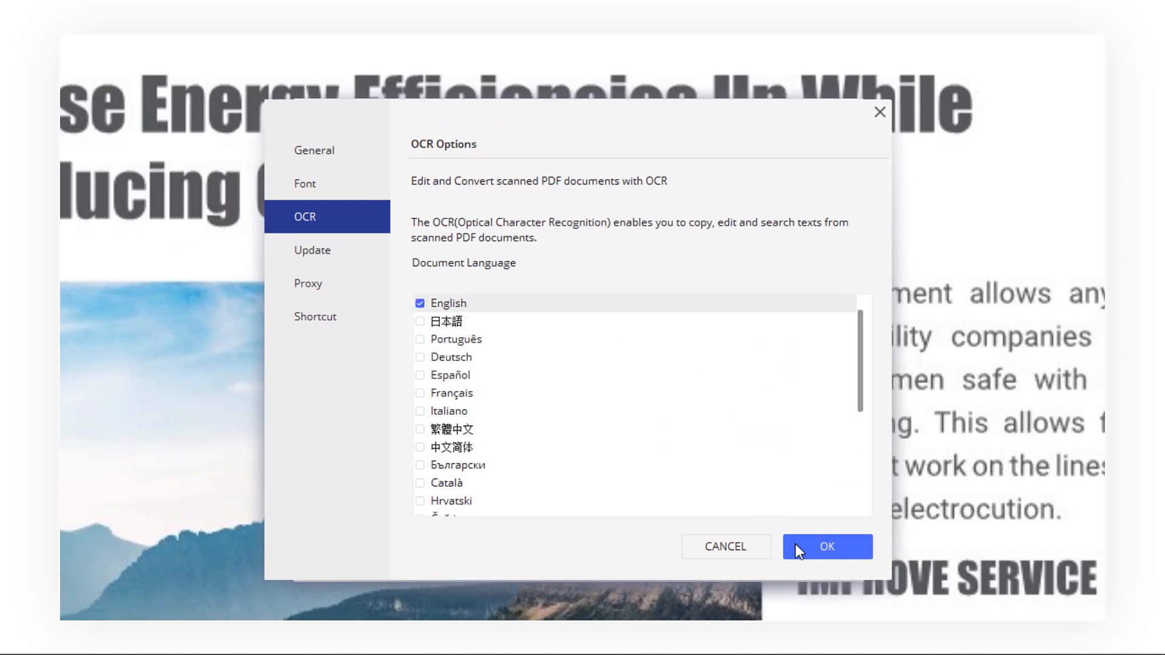
{"action": "left_click", "coordinate": [827, 547]}
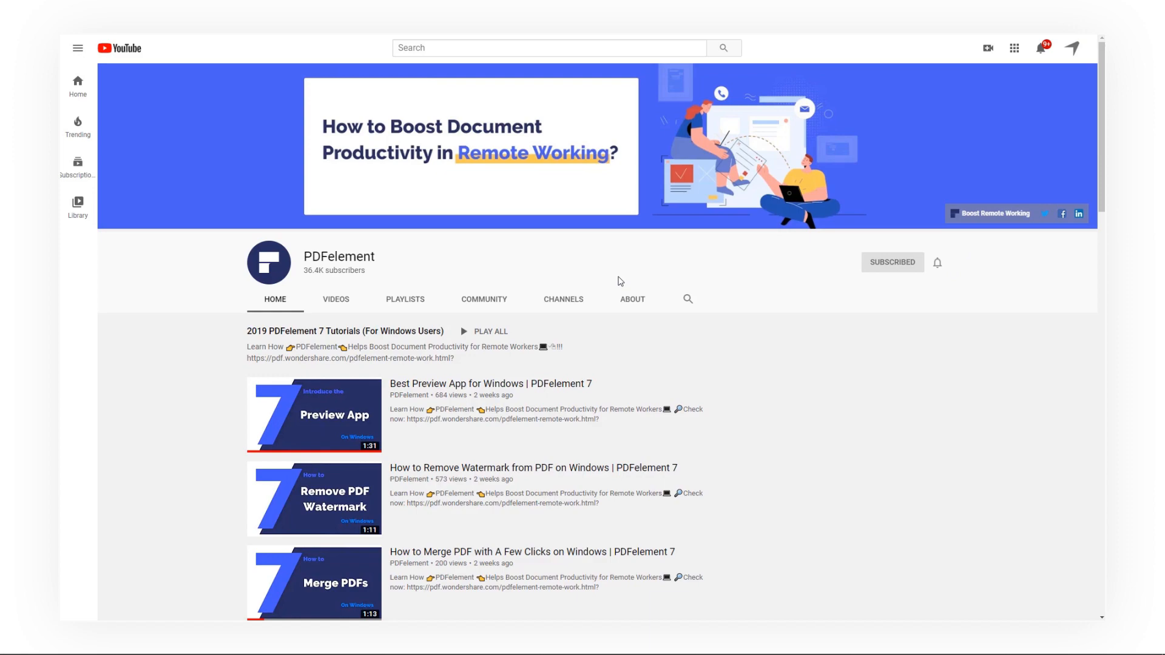
Step: Scroll the PDFelement channel down to the Windows tutorials playlist
{"action": "scroll", "scroll_direction": "down", "scroll_amount": 3}
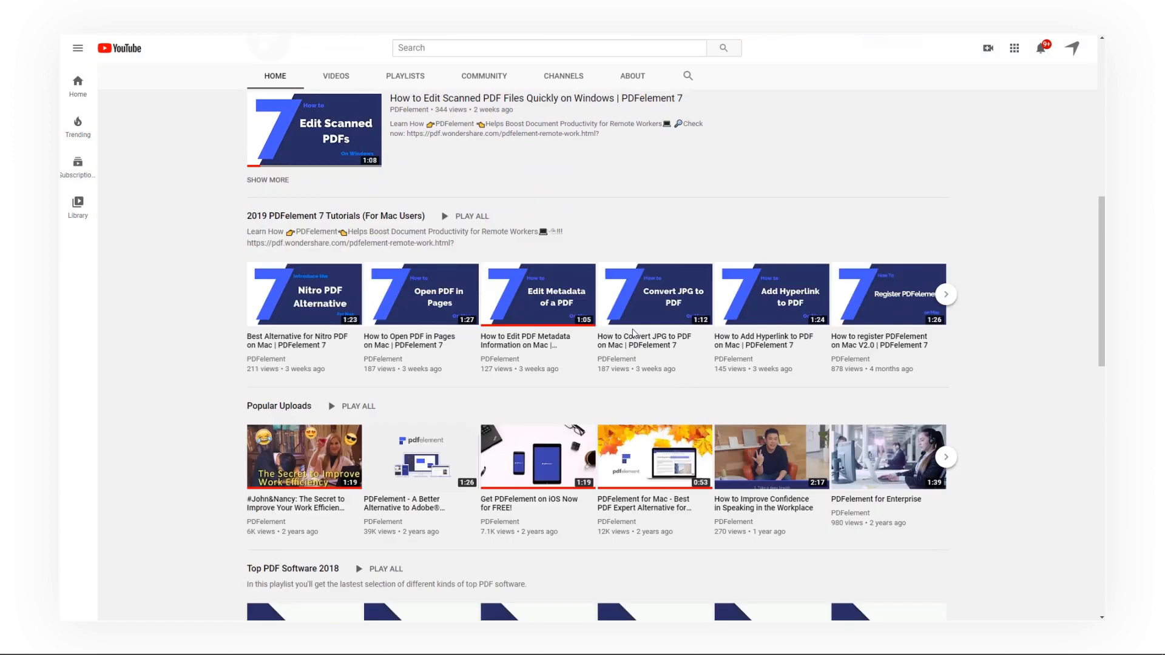
{"action": "scroll", "scroll_direction": "down", "scroll_amount": 3}
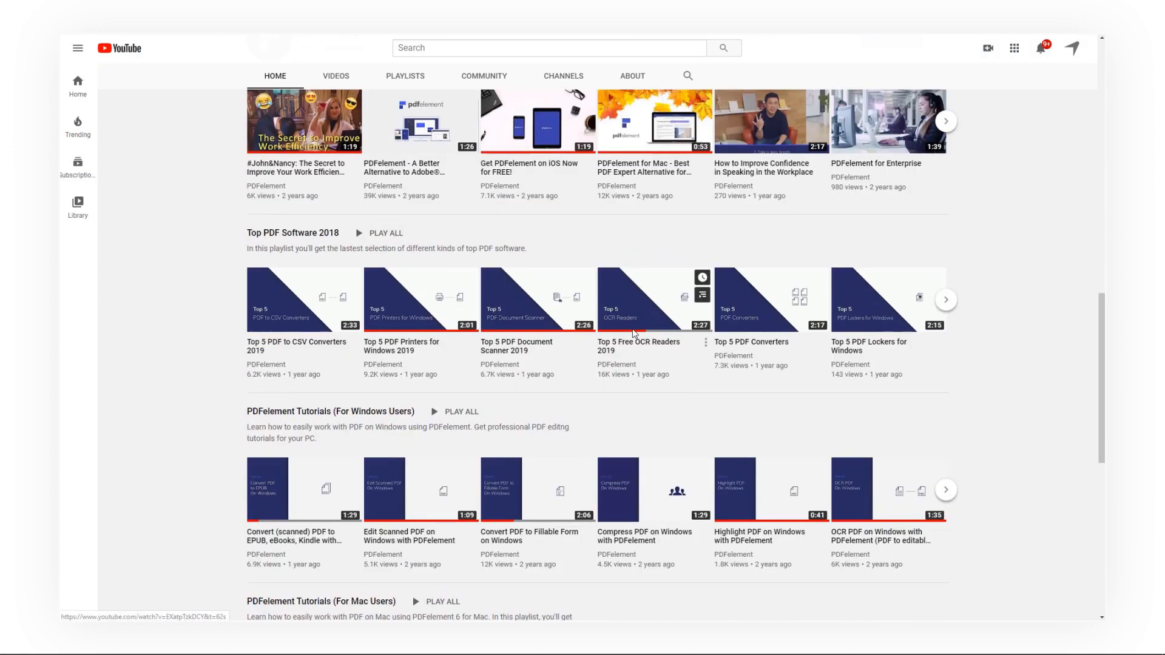